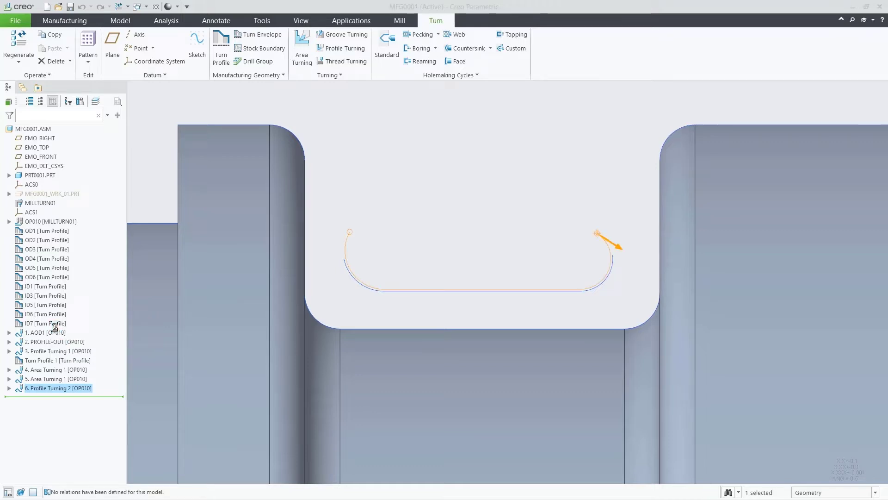
# Step: Edit Profile Turning 2 and bring up actions for its 1.1 Follow Cut tool motion
pyautogui.doubleClick(58, 388)
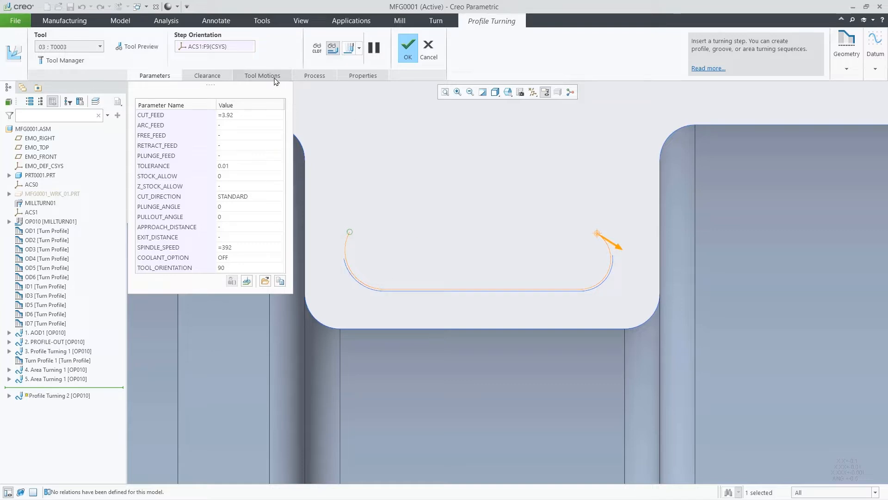
pyautogui.click(263, 76)
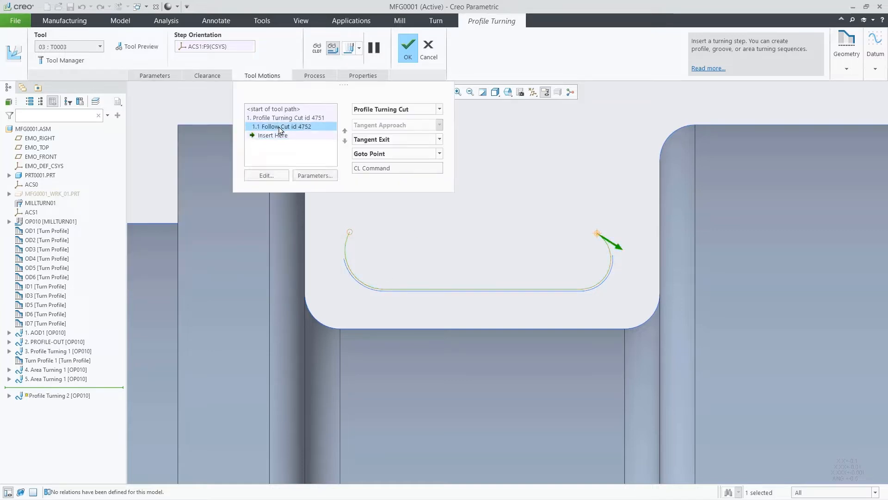
pyautogui.rightClick(281, 127)
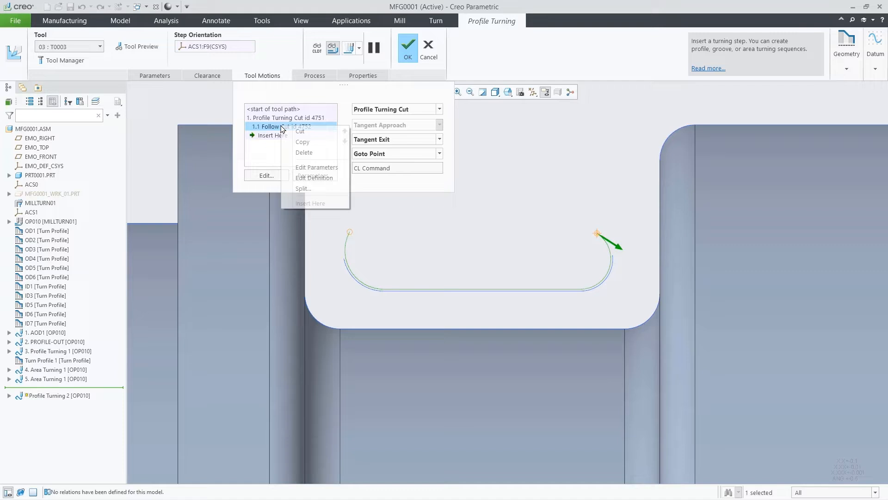
pyautogui.moveTo(305, 151)
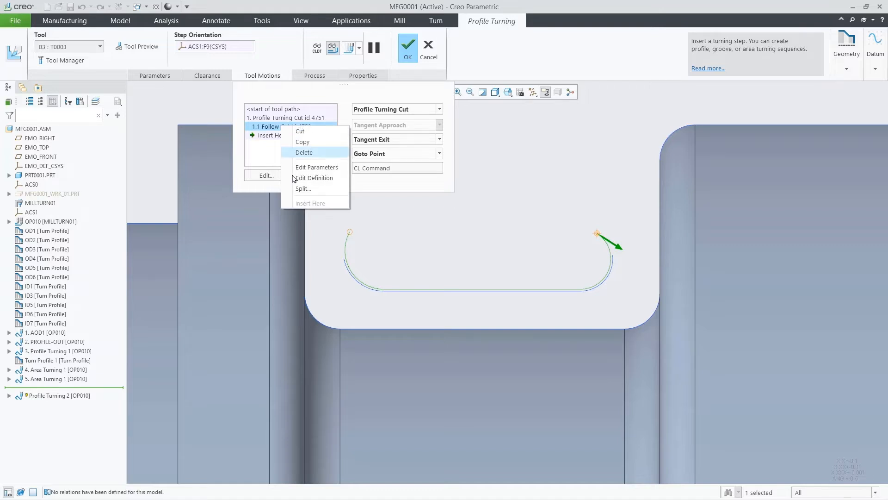
pyautogui.moveTo(304, 189)
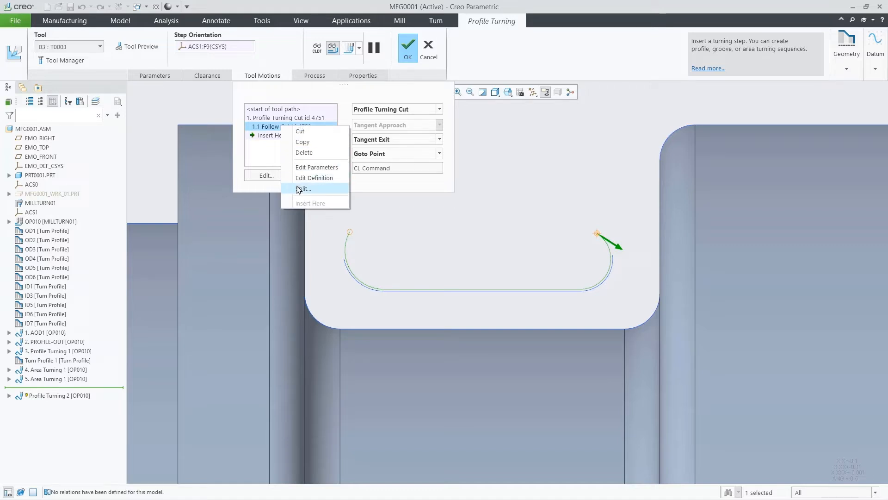
# Step: Split the follow cut at ratio offset 0.5, producing two follow cut motions
pyautogui.click(303, 188)
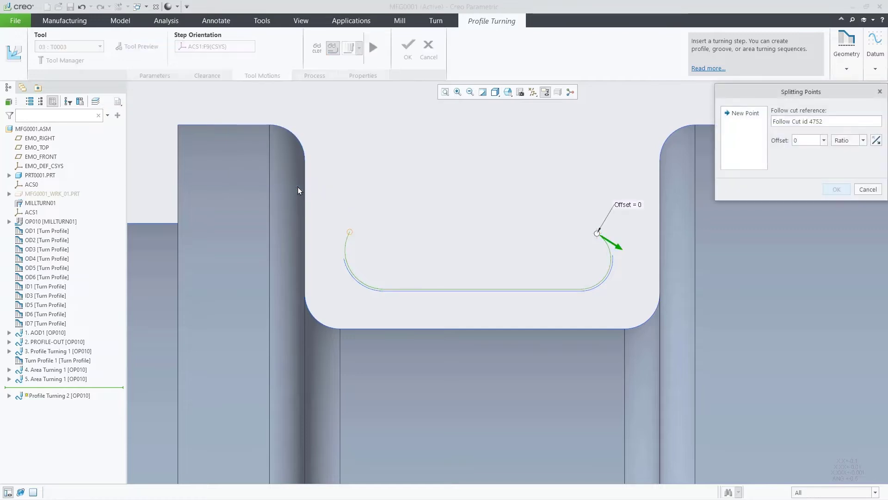
pyautogui.click(803, 140)
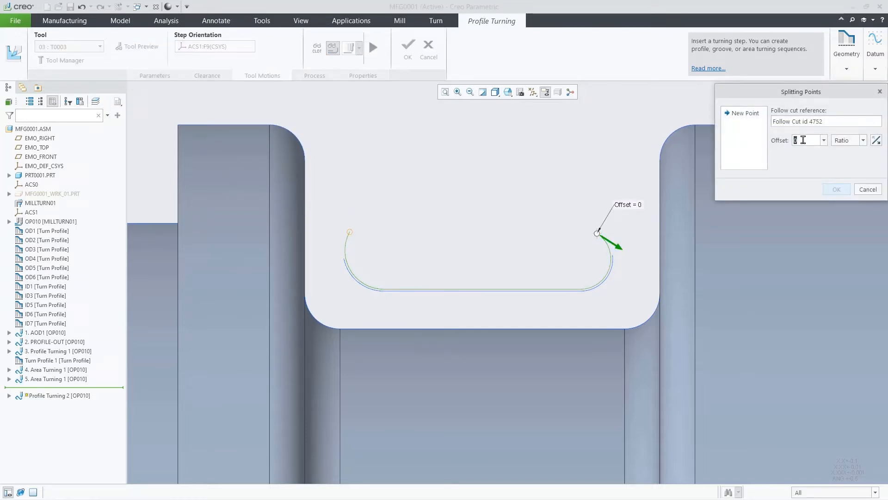
pyautogui.write('0.5')
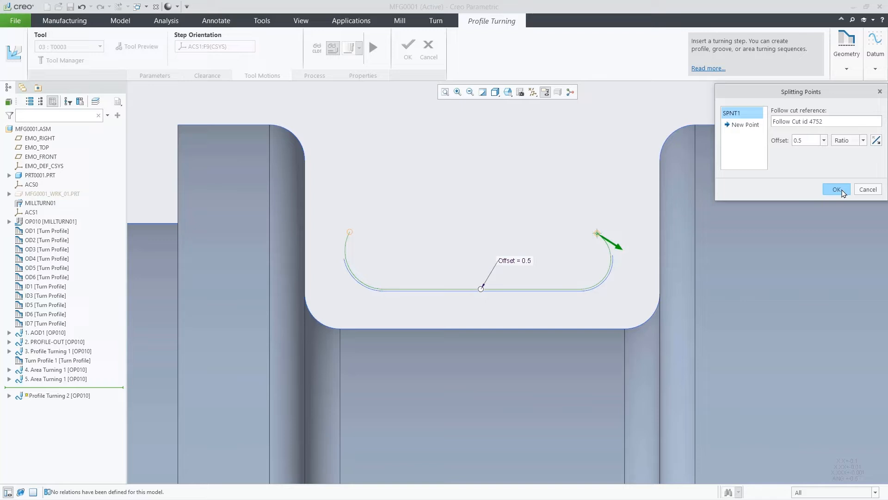
pyautogui.click(836, 189)
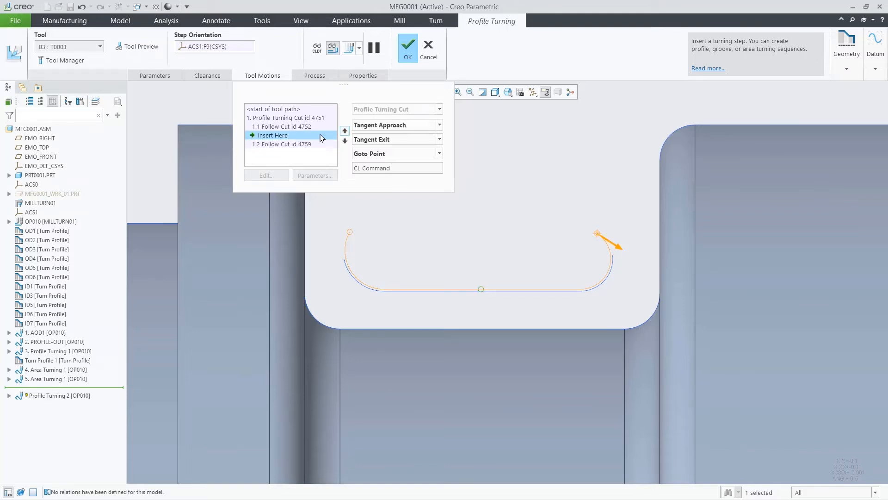
# Step: Insert a CL Command between the cuts and pick SYNC_HEAD_2 from the predefined menu
pyautogui.click(439, 125)
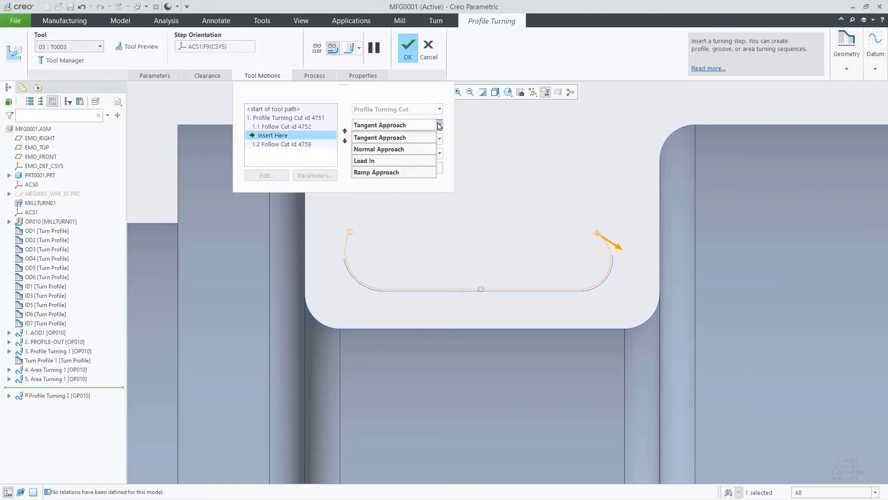
pyautogui.click(438, 139)
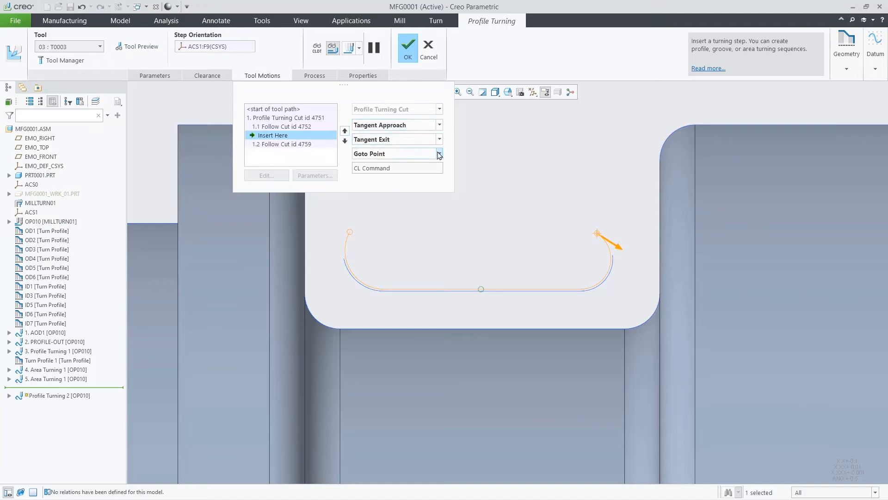
pyautogui.click(439, 153)
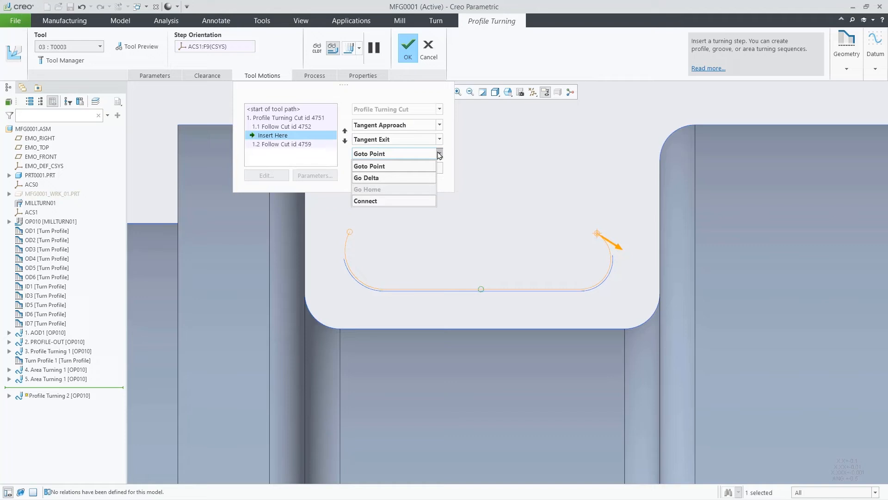
pyautogui.click(394, 166)
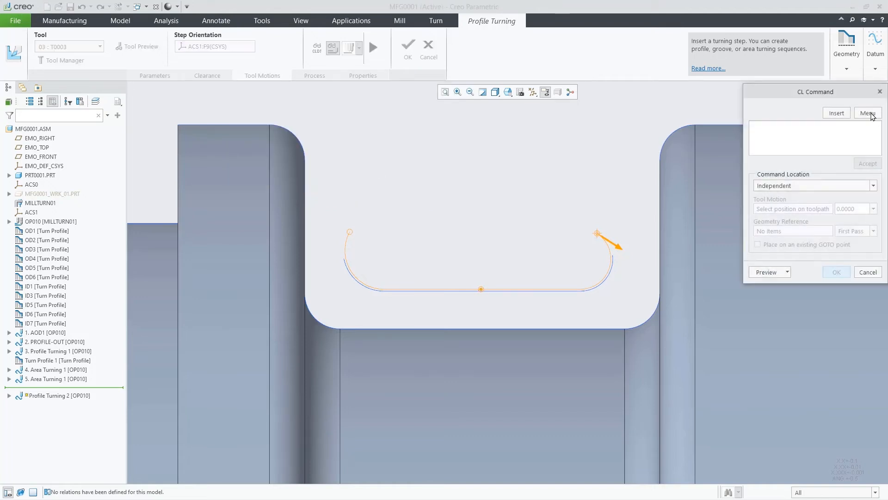
pyautogui.click(867, 112)
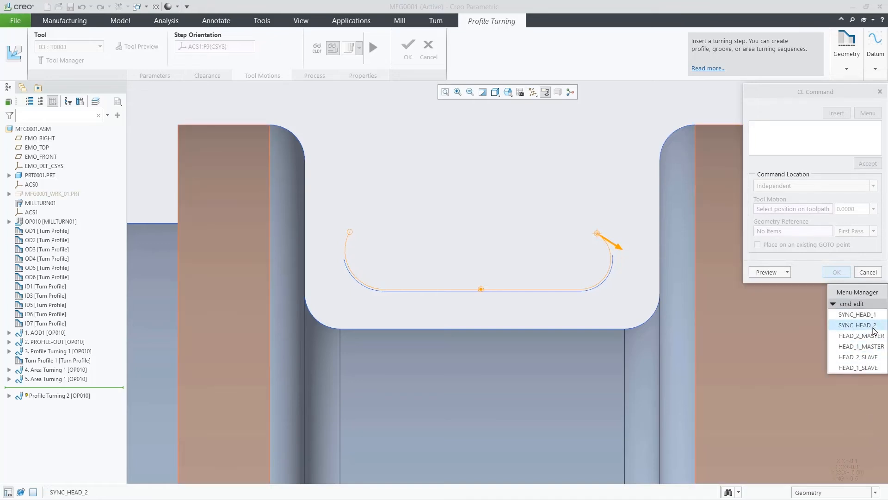
pyautogui.click(857, 325)
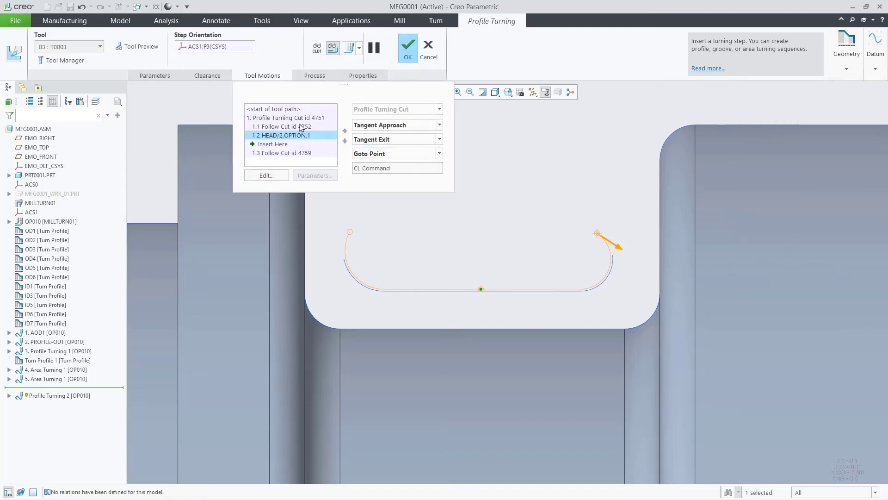
# Step: Display the step's CL data and scroll to the HEAD/2,OPTION,1 line between the GOTO moves
pyautogui.click(272, 144)
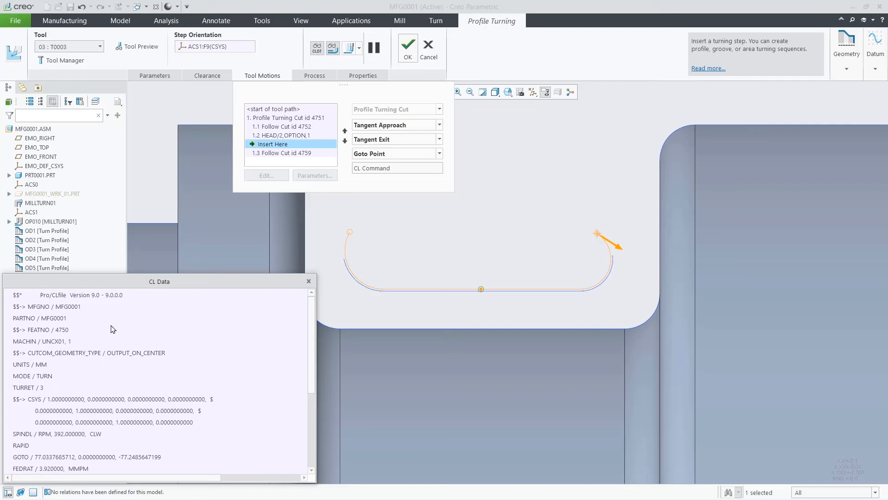
pyautogui.scroll(-3)
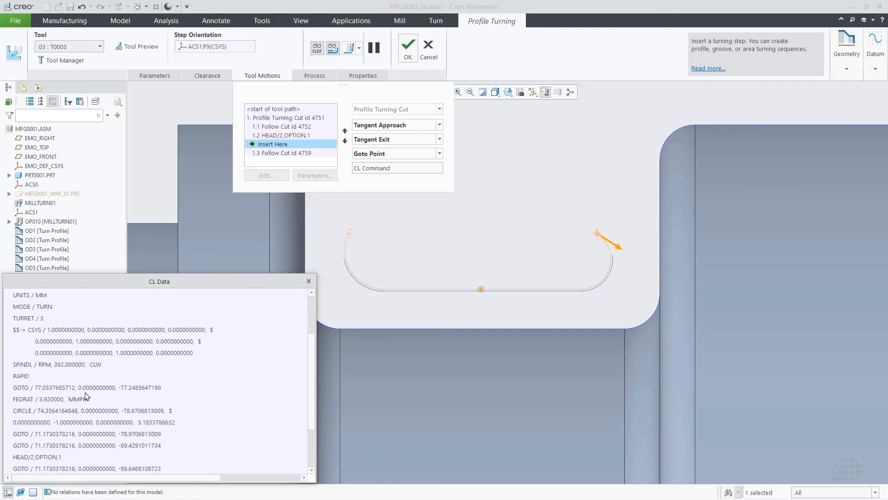
pyautogui.scroll(-3)
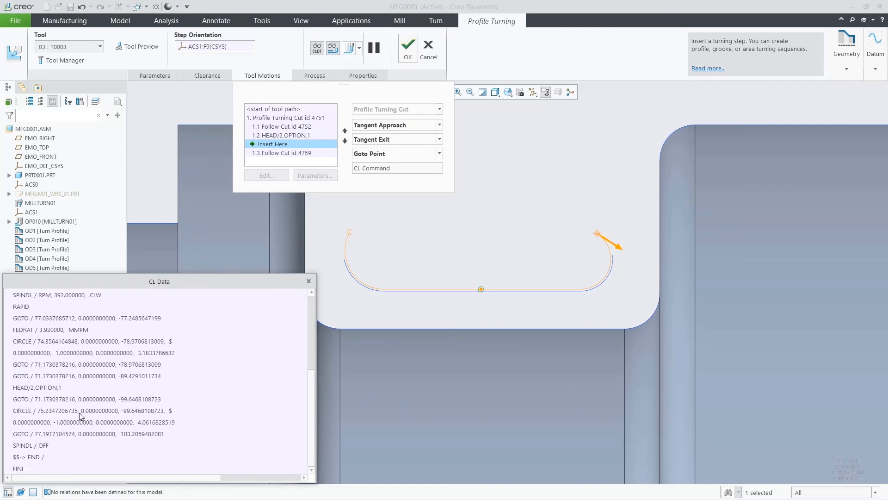